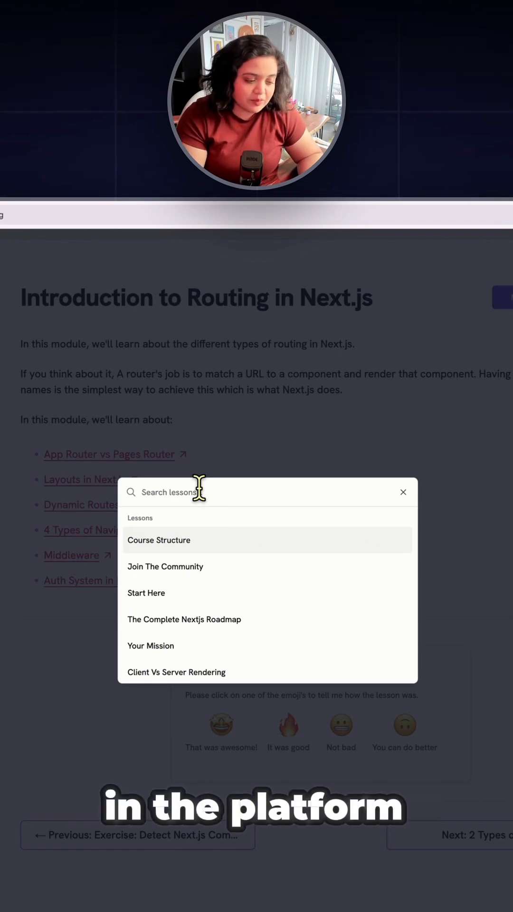
# Step: Search lessons for 'production' and open Deploying Prisma And Pulse To Production
pyautogui.write('production')
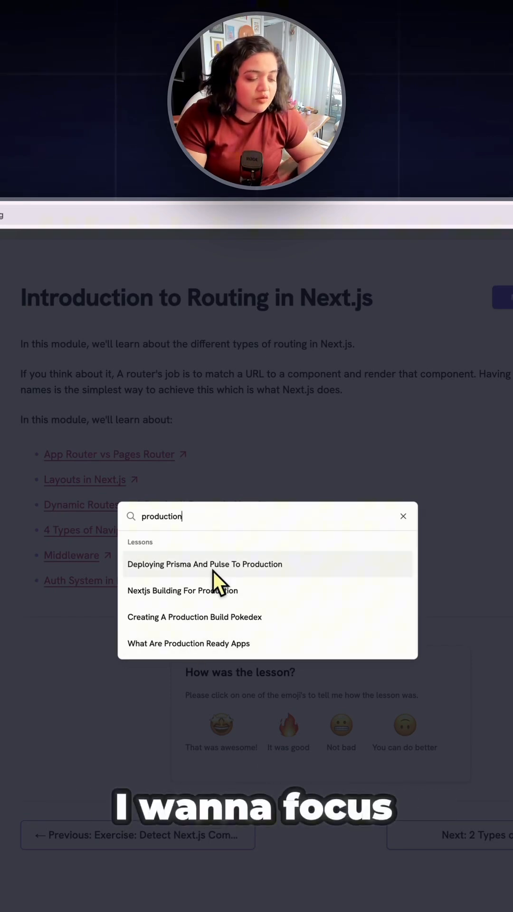
pyautogui.click(205, 564)
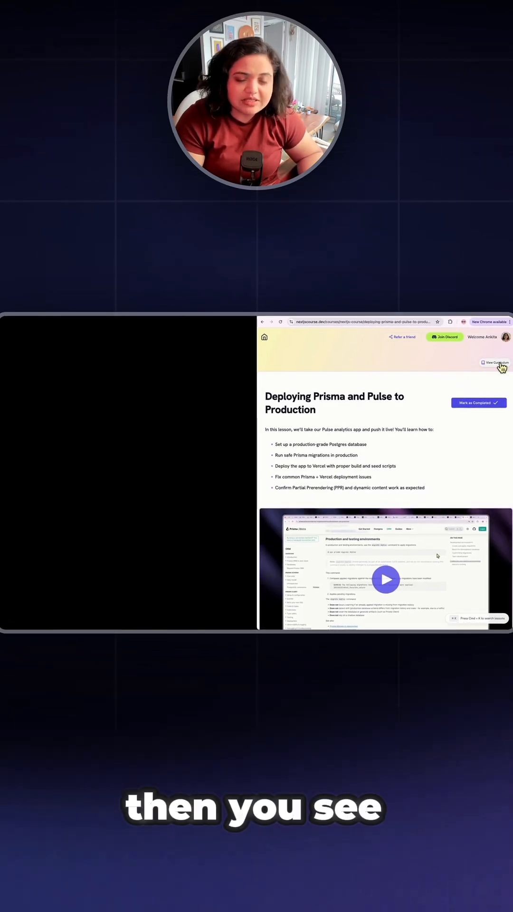
# Step: From the curriculum sheet, open What Are Server Components, then close the sheet
pyautogui.click(495, 363)
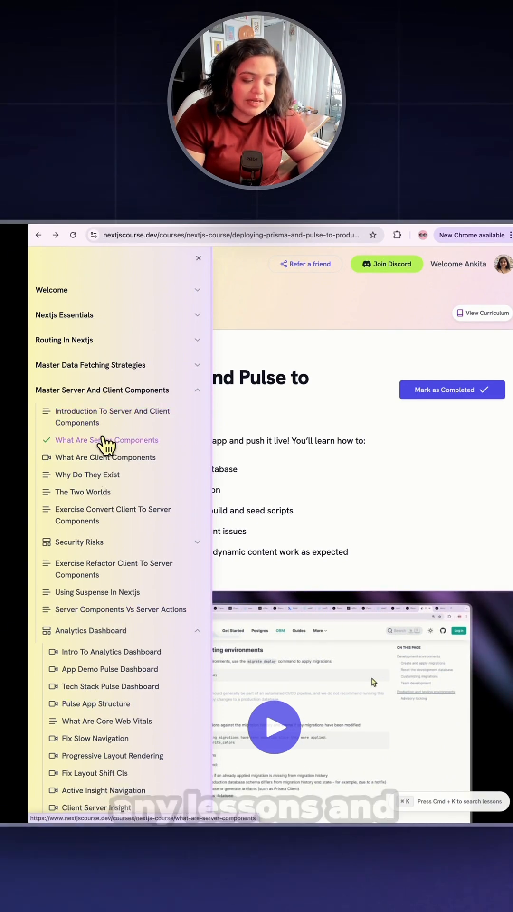
pyautogui.click(106, 440)
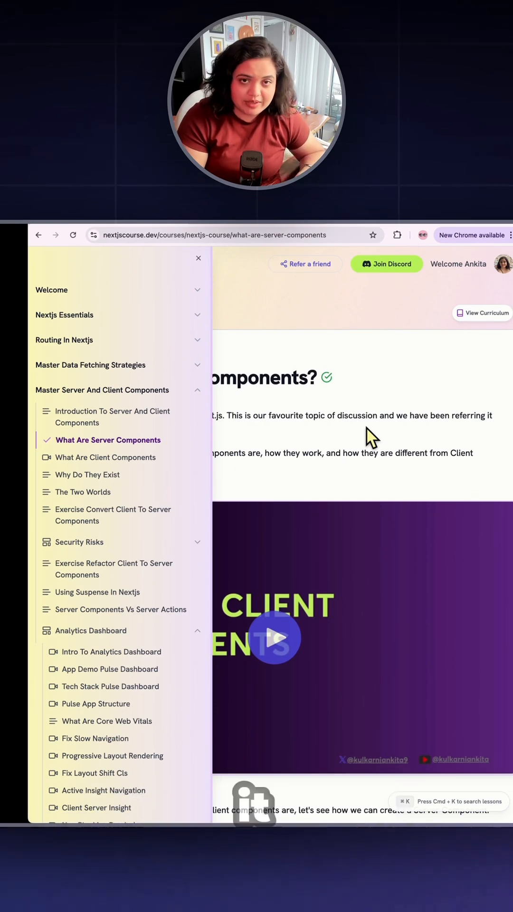
pyautogui.click(198, 257)
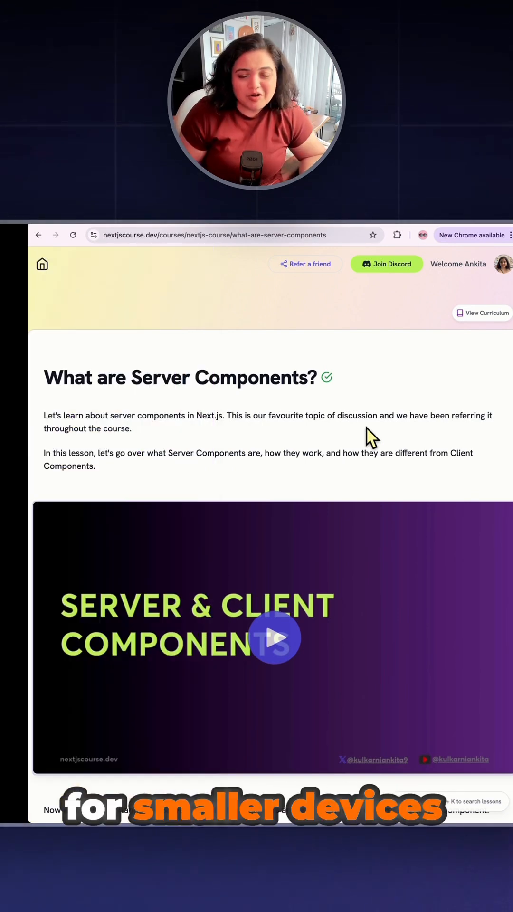